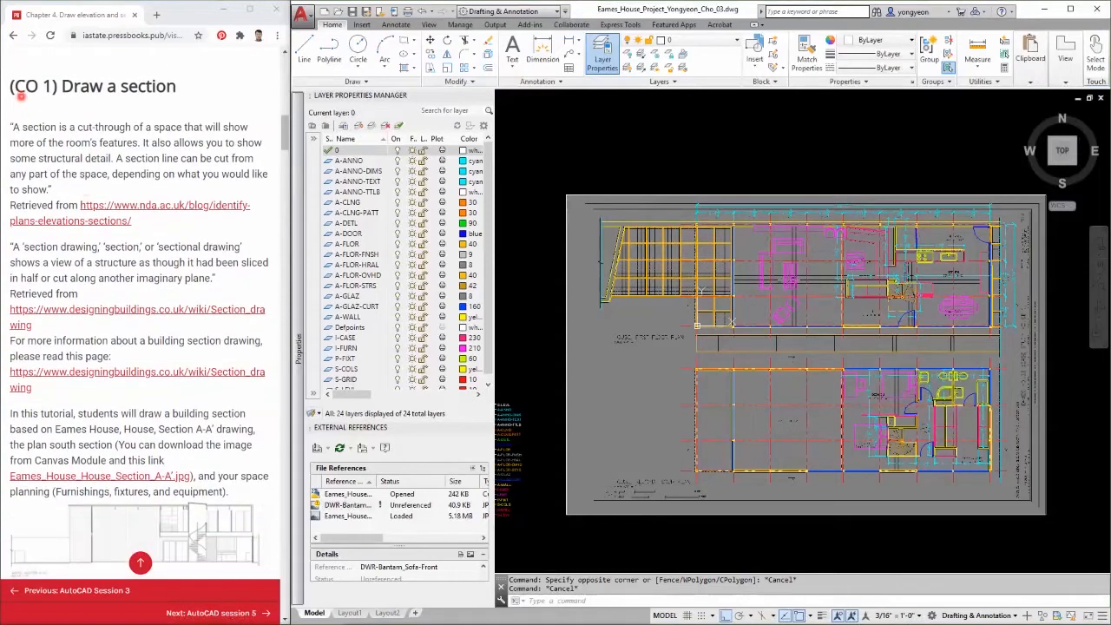
# - Highlight the tutorial's definition of a section while reading it
pyautogui.tripleClick(87, 86)
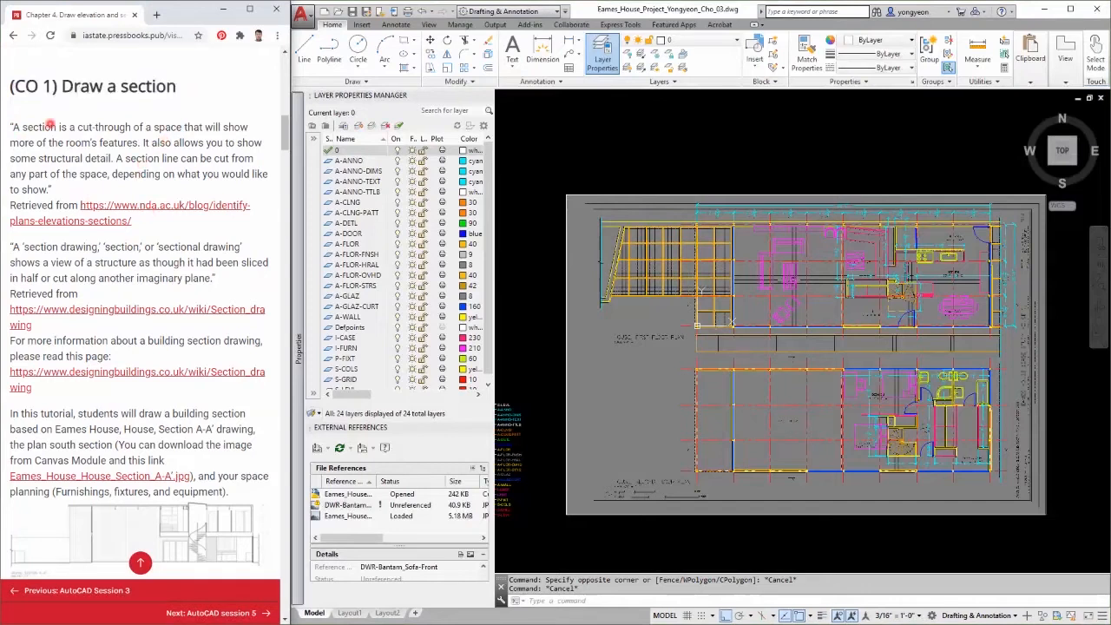
pyautogui.moveTo(21, 127); pyautogui.dragTo(233, 127)
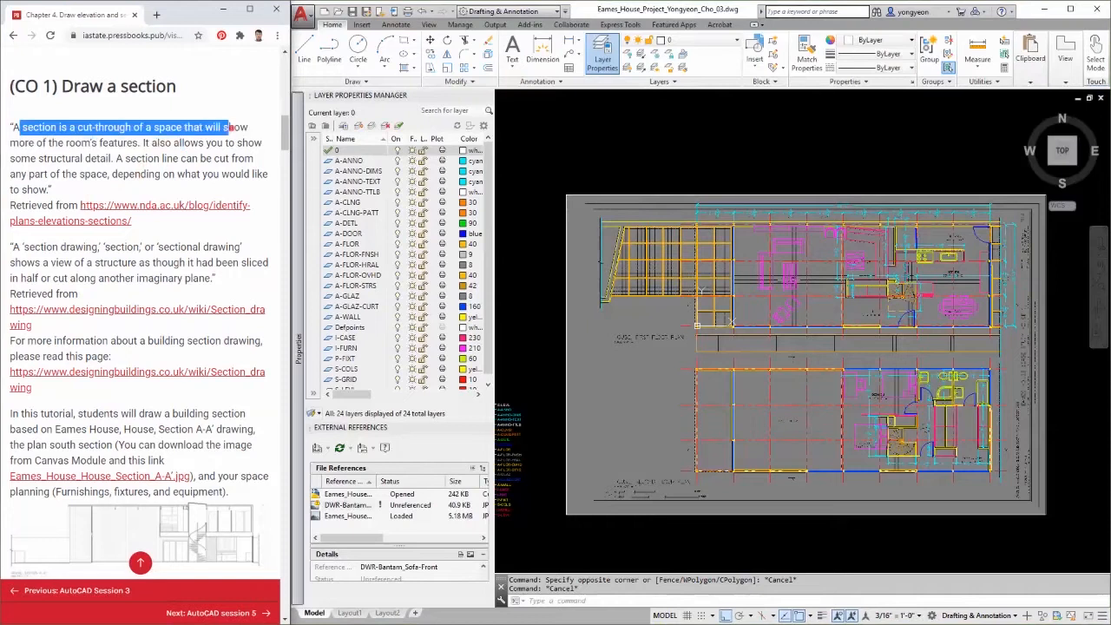
pyautogui.moveTo(230, 127); pyautogui.dragTo(252, 143)
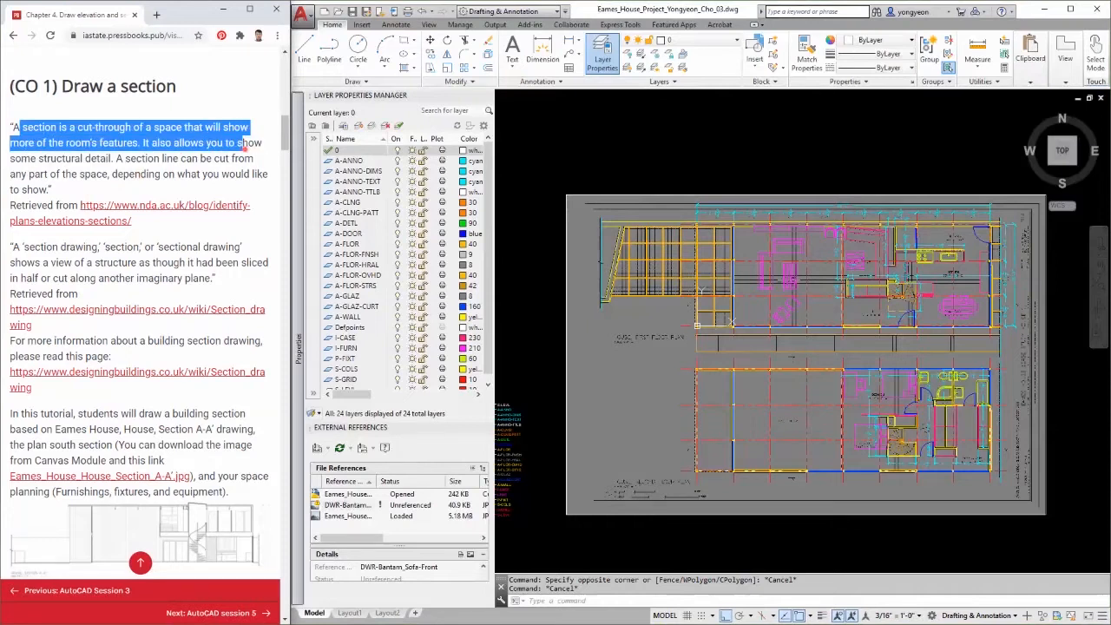
pyautogui.moveTo(248, 142); pyautogui.dragTo(221, 174)
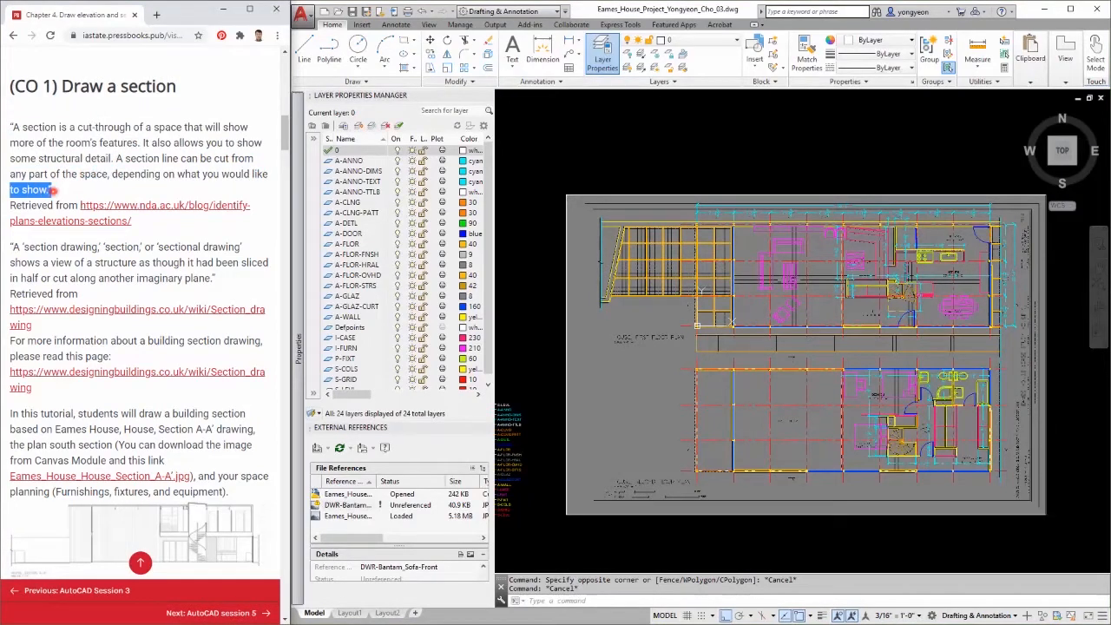
# - Highlight the sectional drawing definition and scroll down to STEP 01 and STEP 02
pyautogui.scroll(-3)
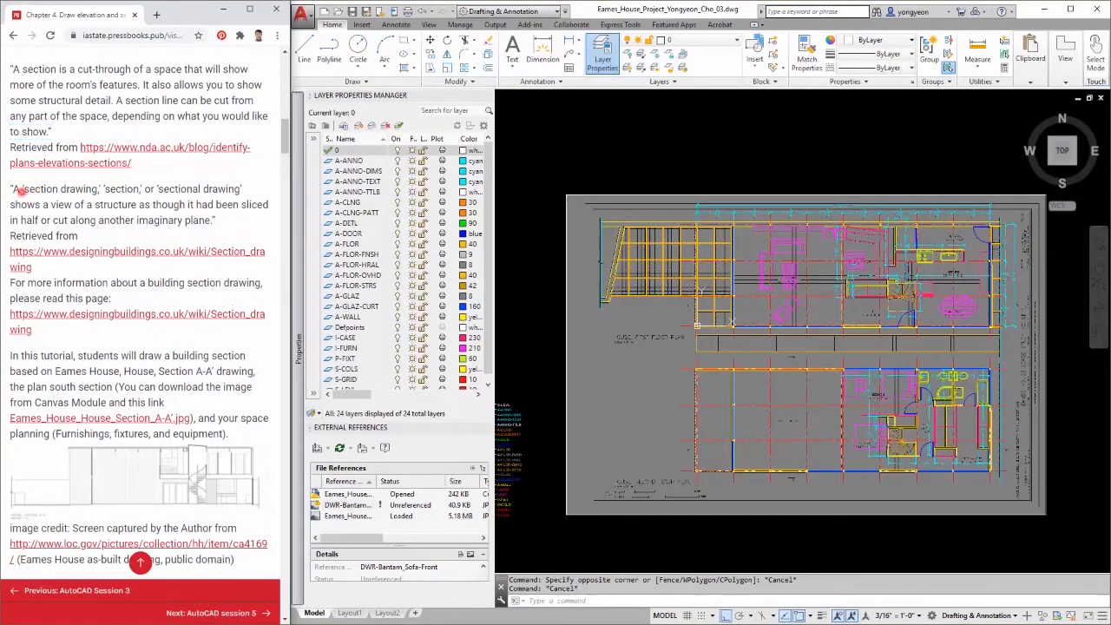
pyautogui.moveTo(11, 188); pyautogui.dragTo(112, 188)
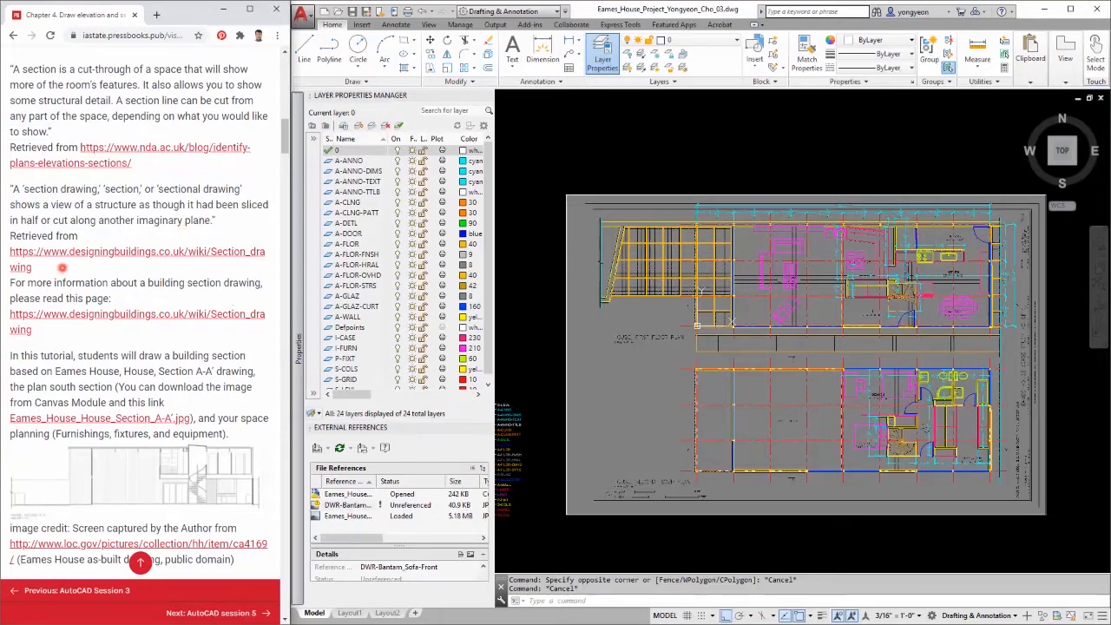
pyautogui.scroll(-3)
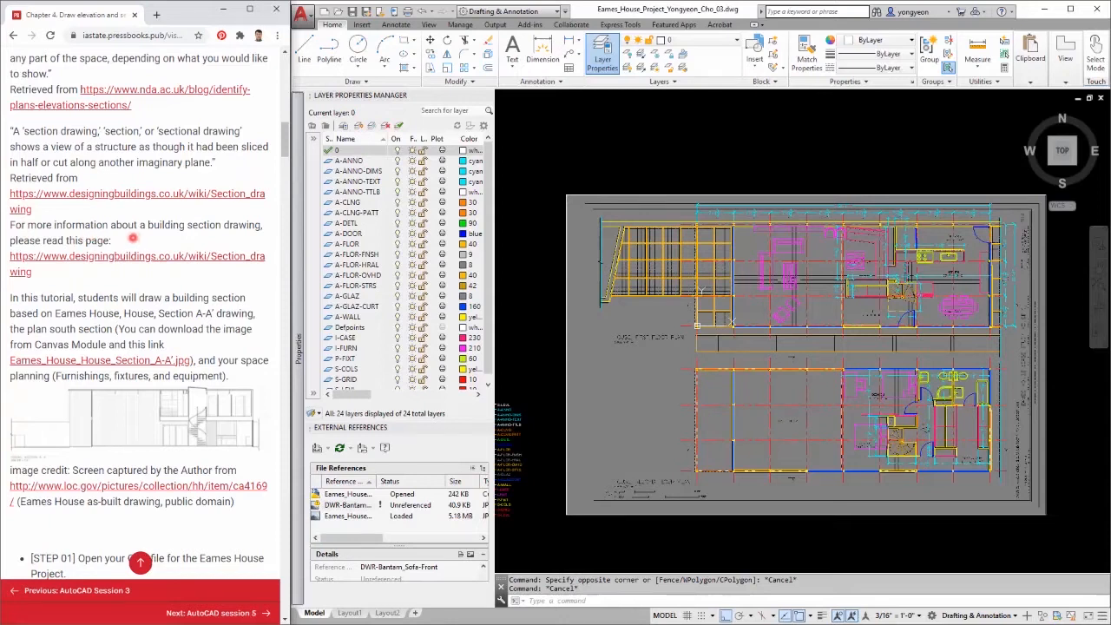
pyautogui.scroll(-3)
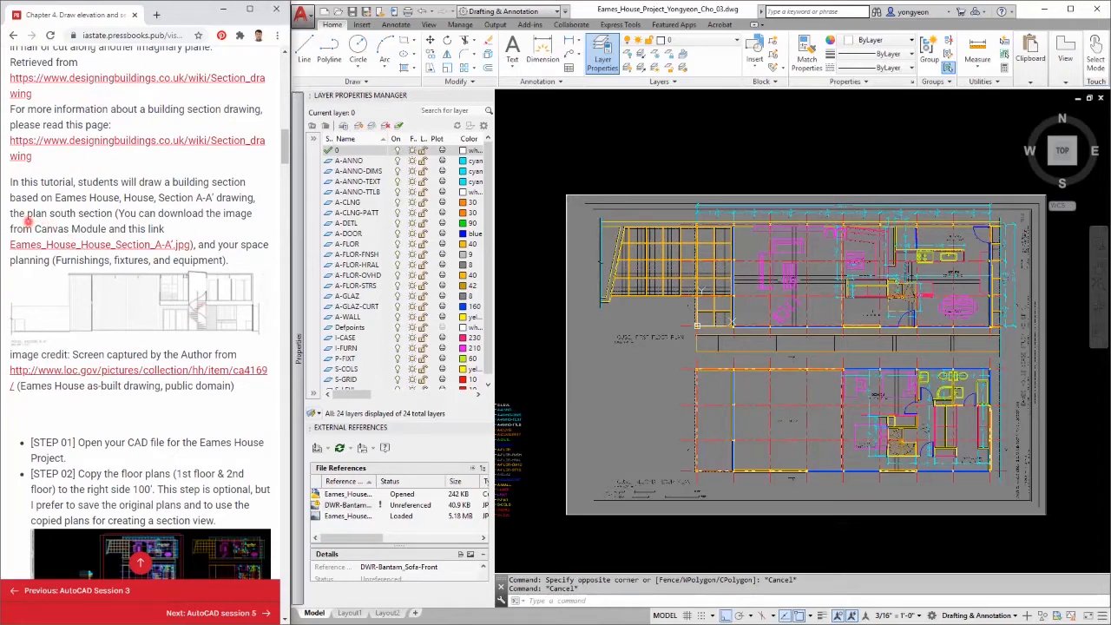
pyautogui.scroll(-3)
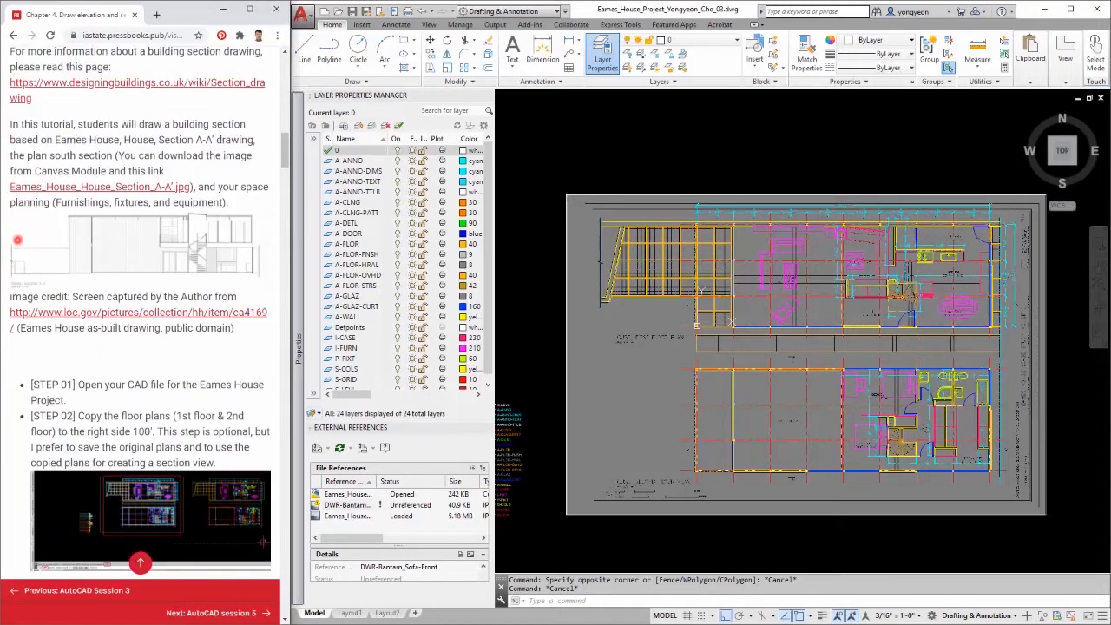
pyautogui.moveTo(736, 334)
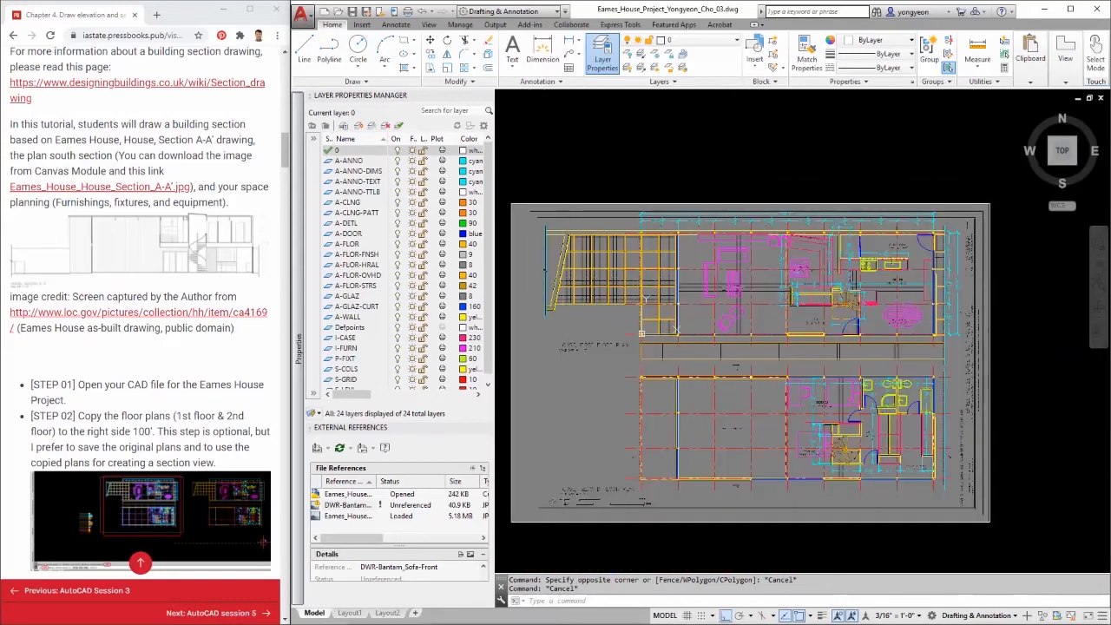
pyautogui.moveTo(534, 178); pyautogui.dragTo(985, 556)
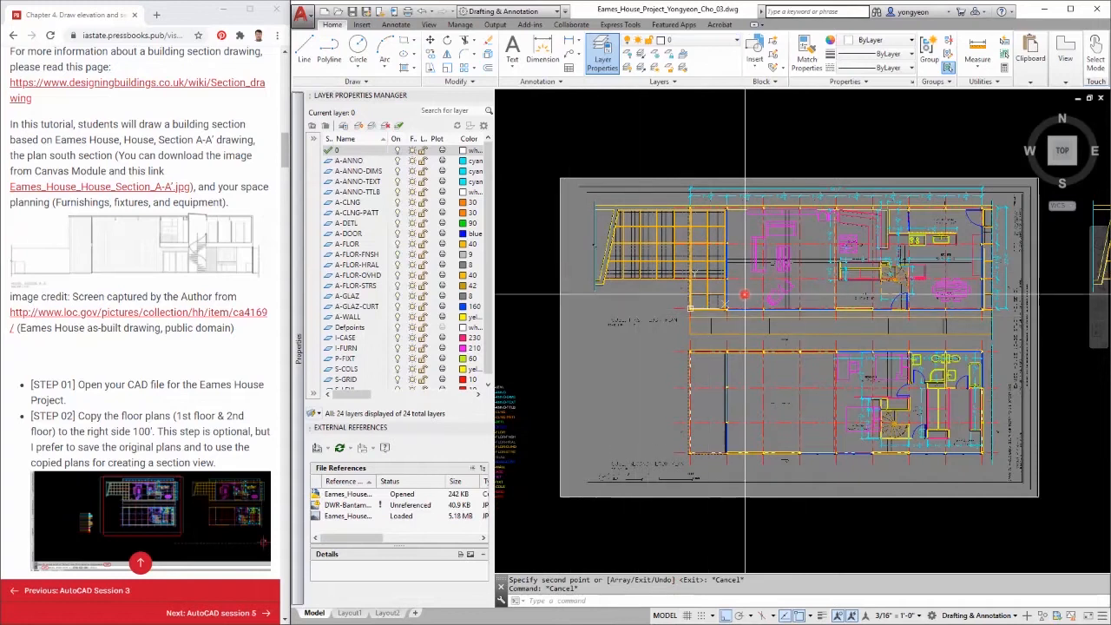
pyautogui.moveTo(1066, 282)
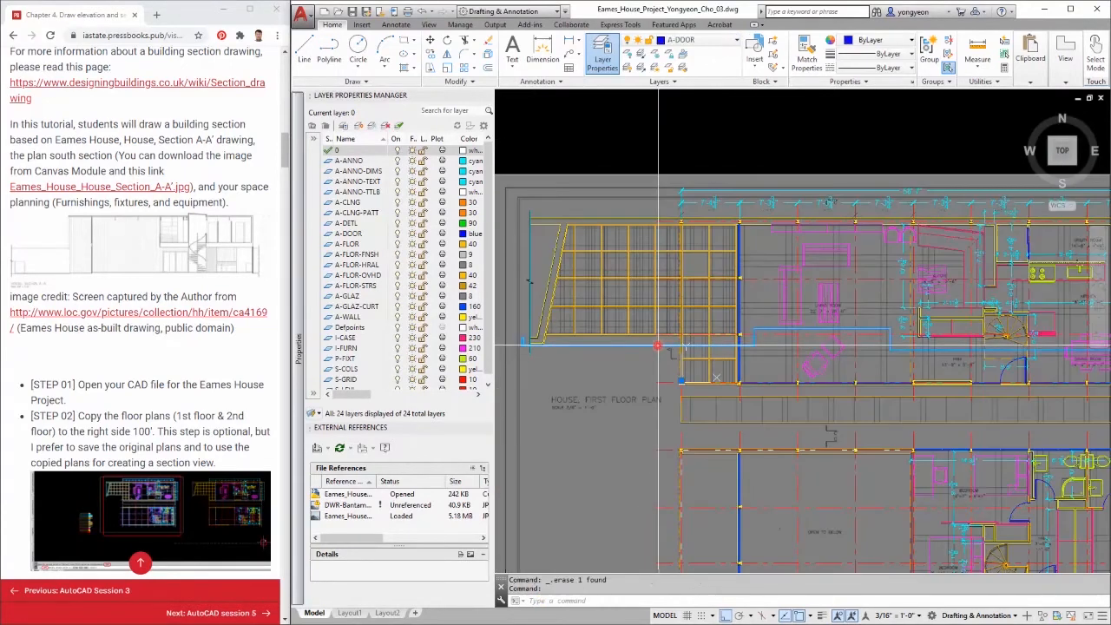
pyautogui.click(727, 40)
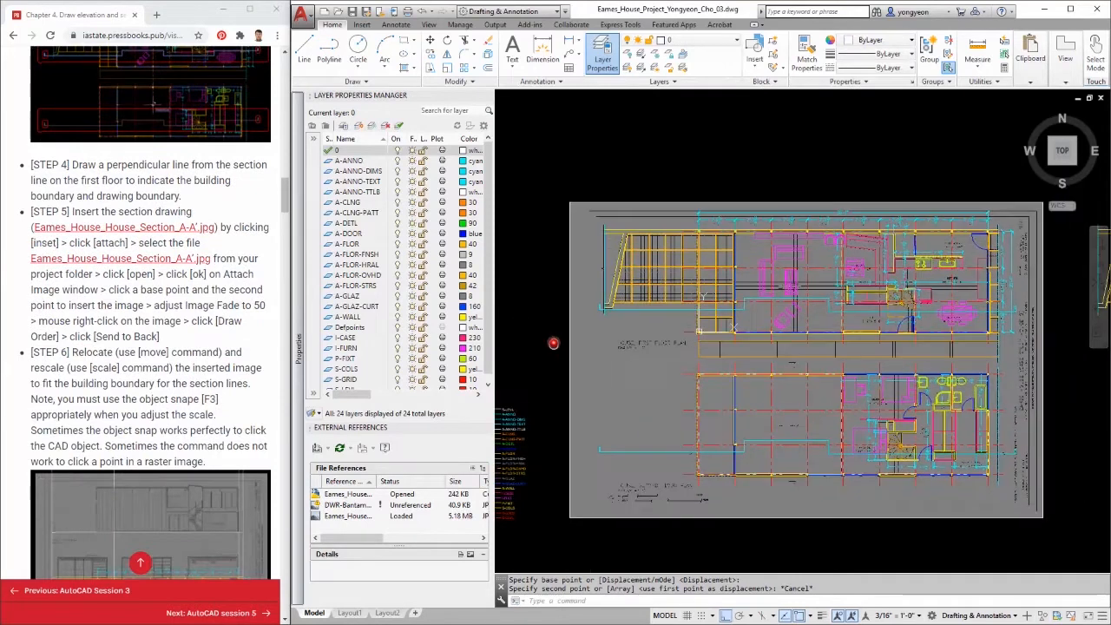
pyautogui.moveTo(654, 362)
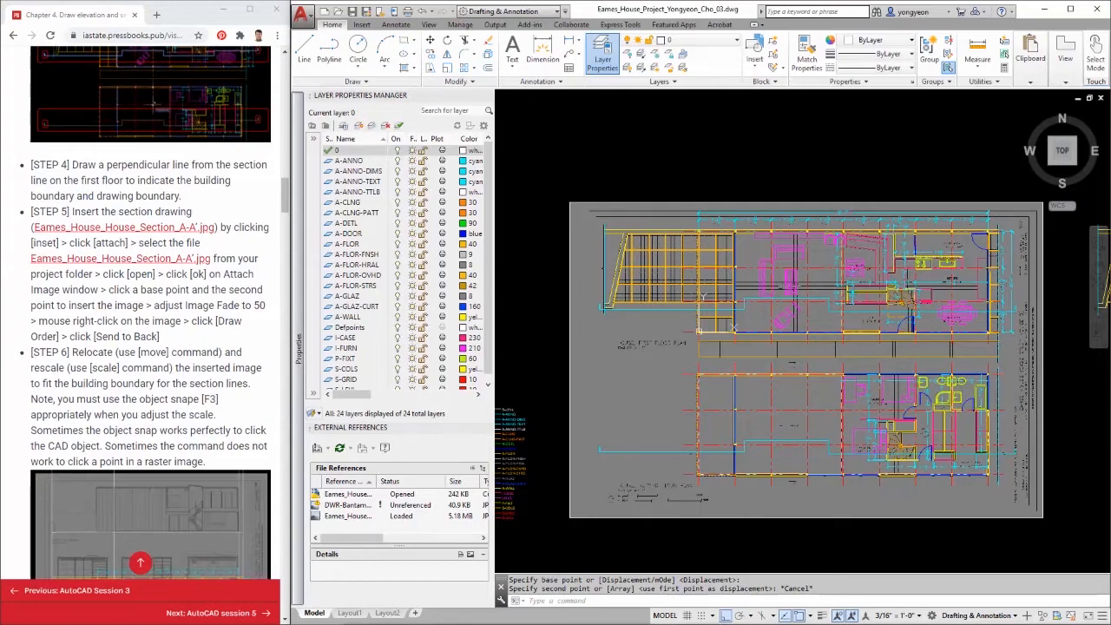
# - Start attaching an image and pick Eames_House_House_Section_A-A'.jpg from the 00_AutoCAD folder
pyautogui.click(359, 24)
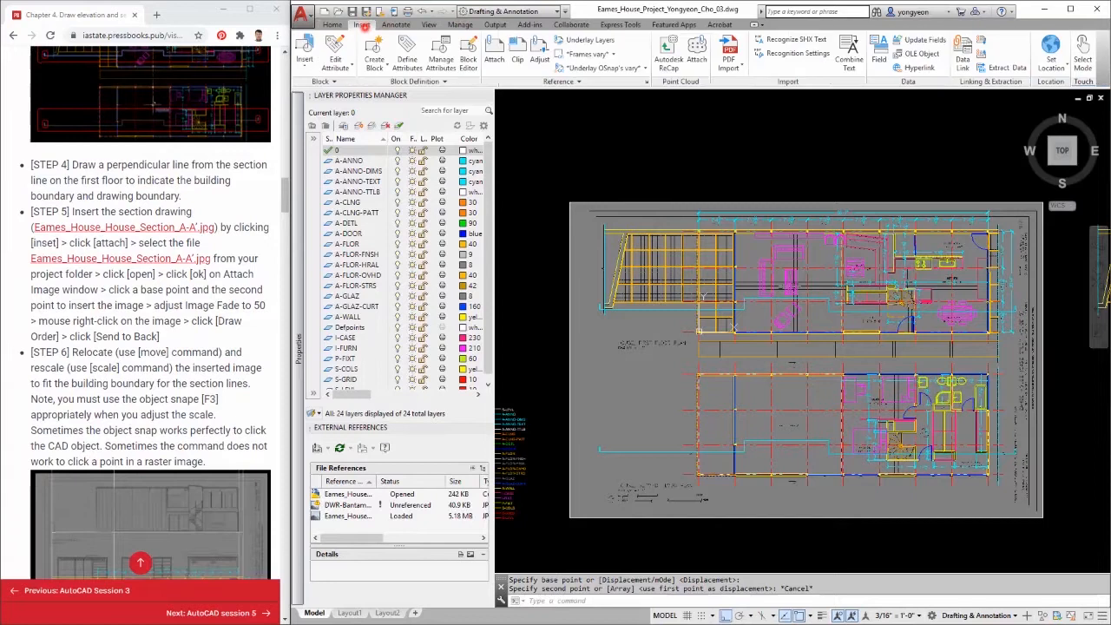
pyautogui.click(493, 52)
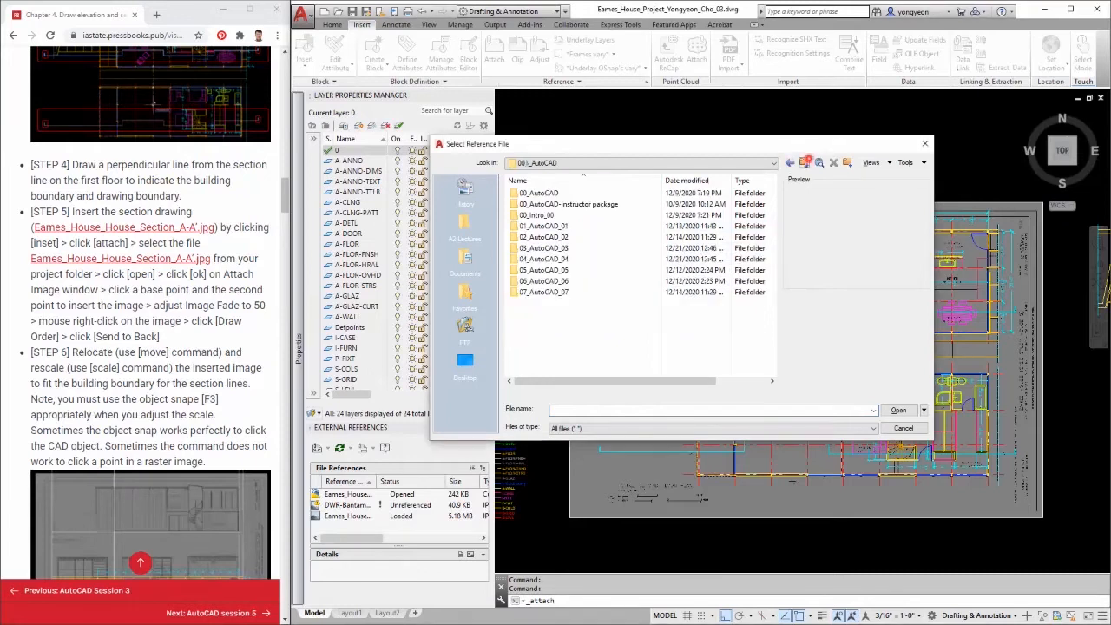
pyautogui.doubleClick(535, 192)
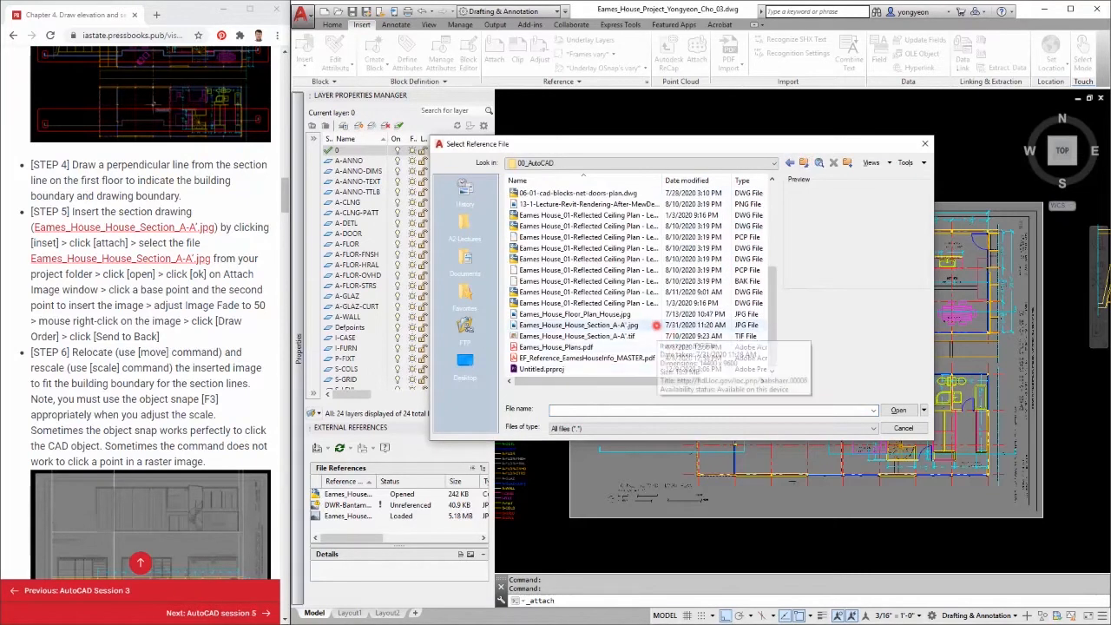
pyautogui.click(577, 325)
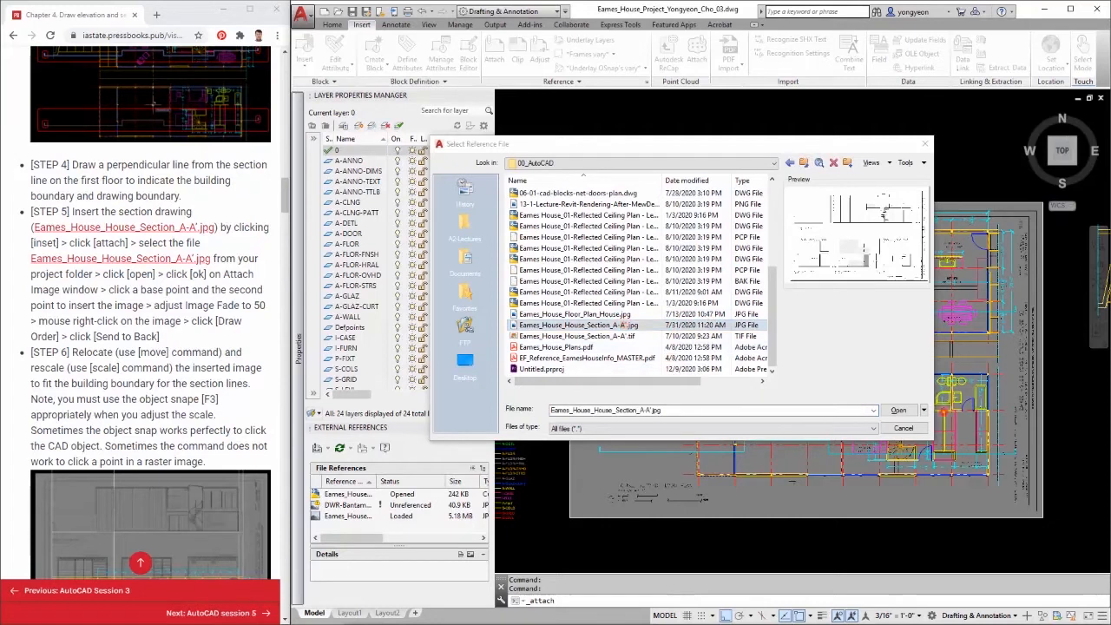
pyautogui.click(898, 410)
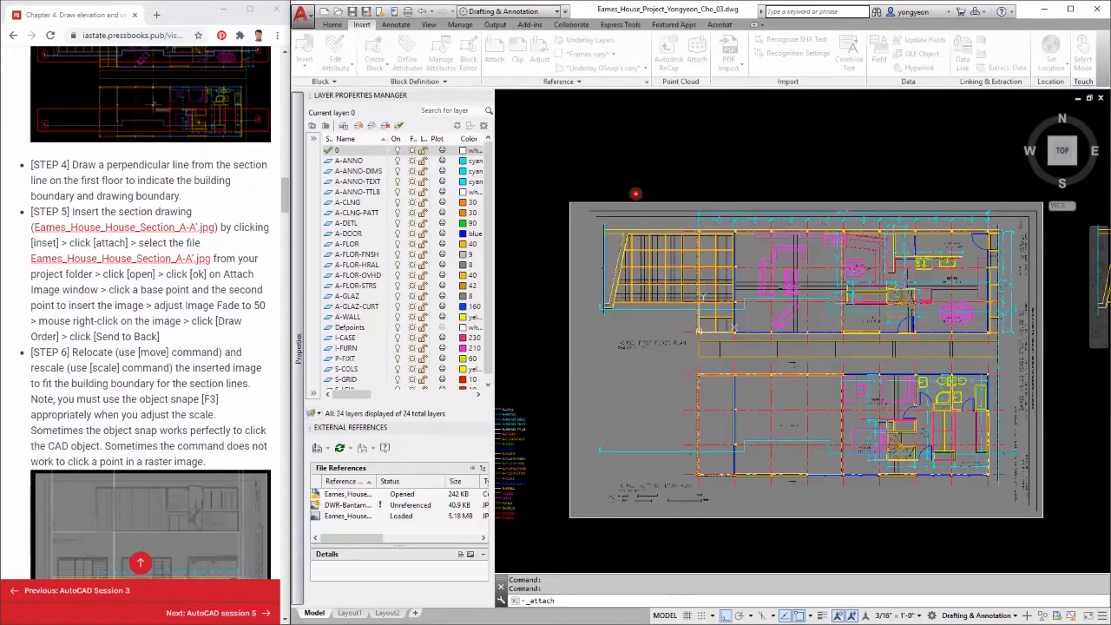
# - Accept the Attach Image settings to place the section A-A image above the plans
pyautogui.click(635, 193)
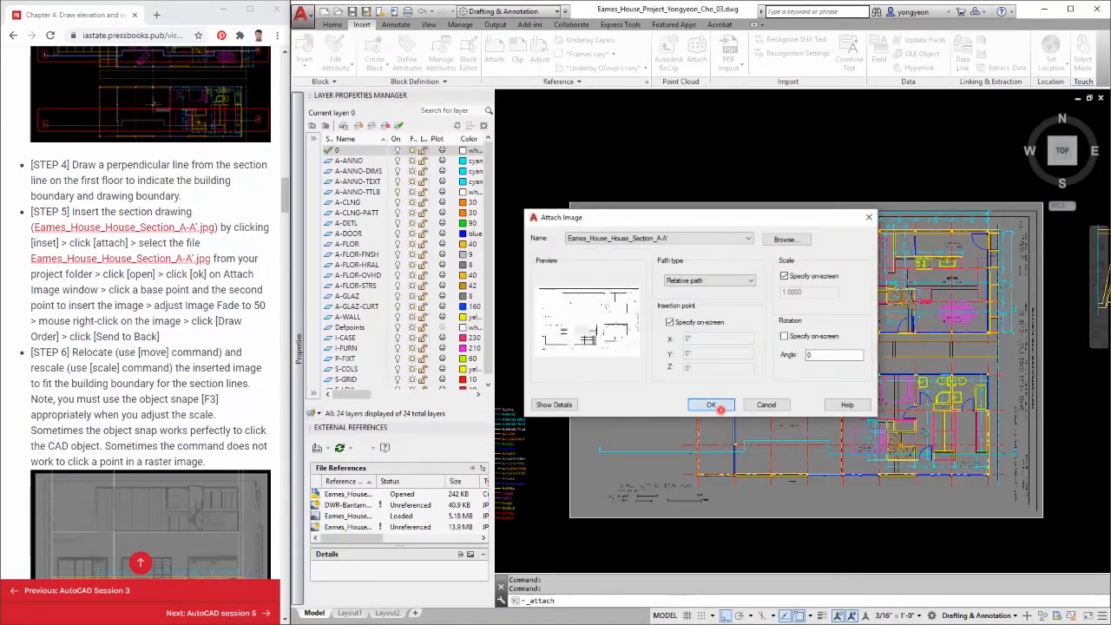
pyautogui.click(711, 404)
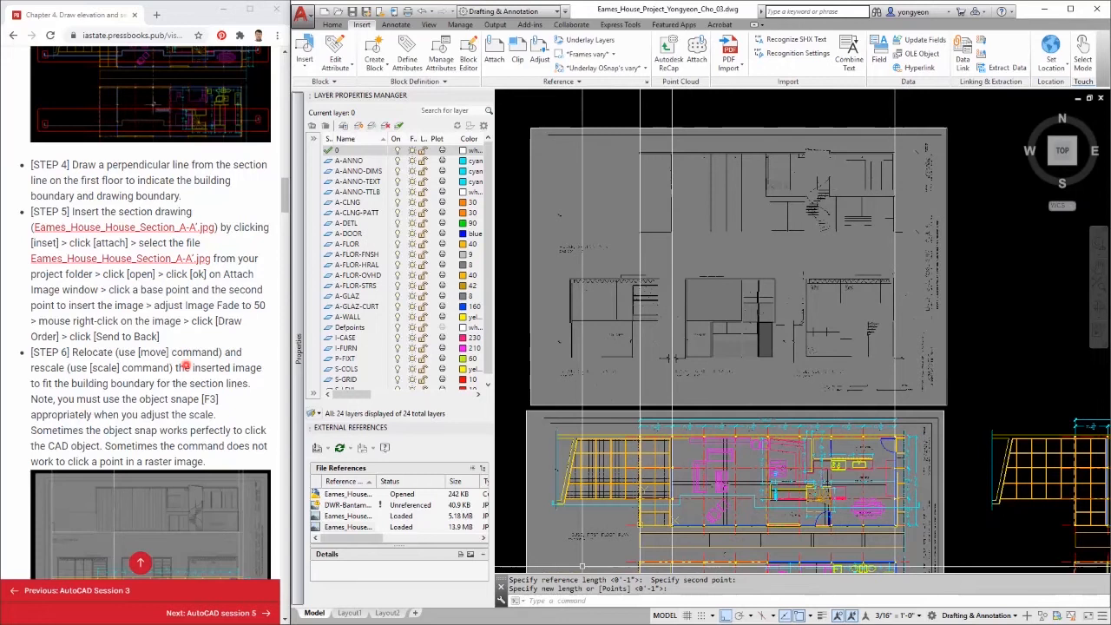
# - Scroll the tutorial to Step 7 on drawing the section
pyautogui.scroll(-3)
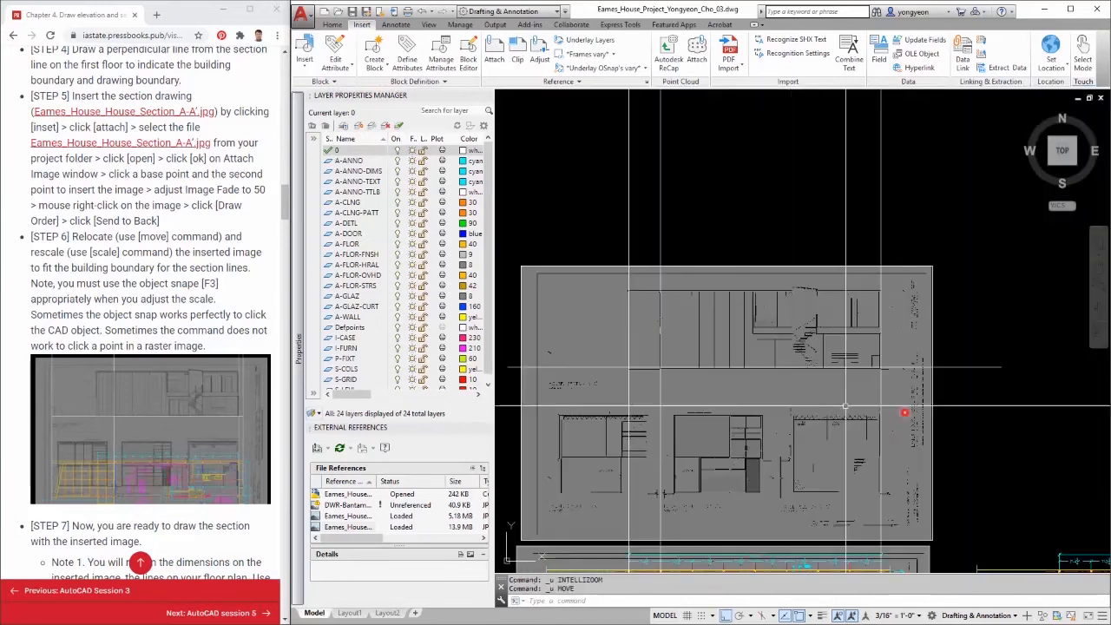
# - Move the section image onto the matching floor plan corner
pyautogui.click(903, 412)
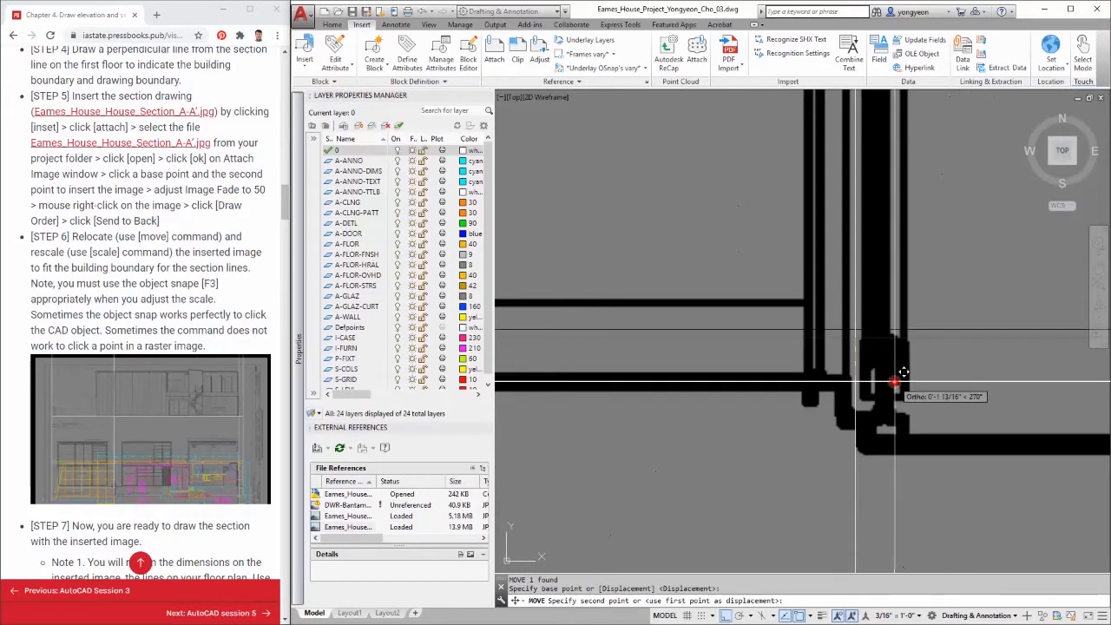
pyautogui.click(915, 427)
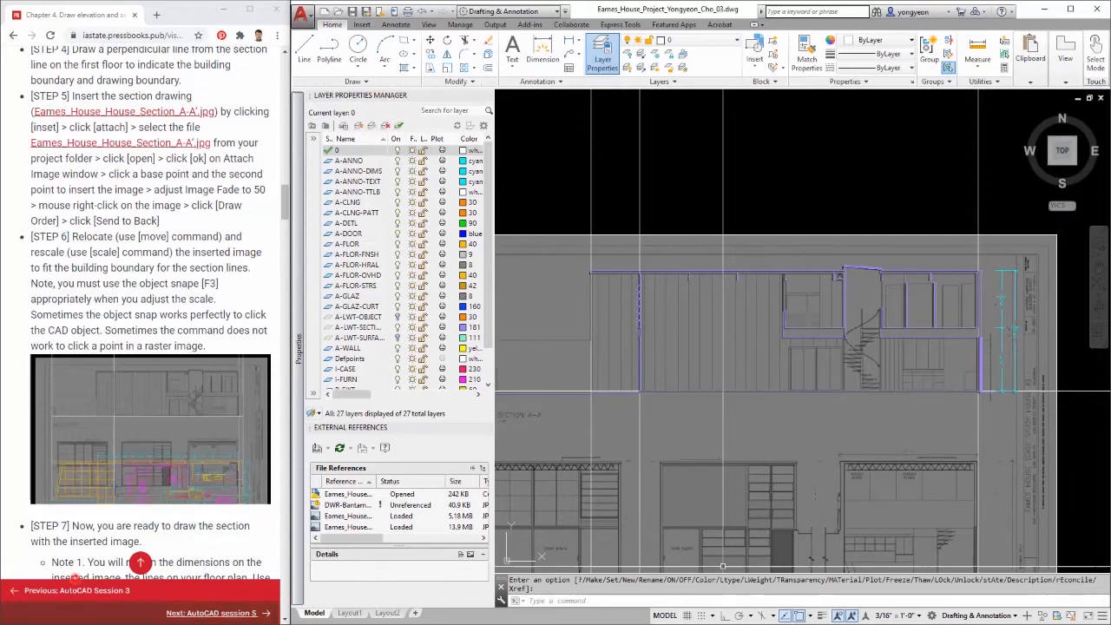
# - Scroll the tutorial to Step 8 and turn on the A-LWT surface detail layer
pyautogui.scroll(-3)
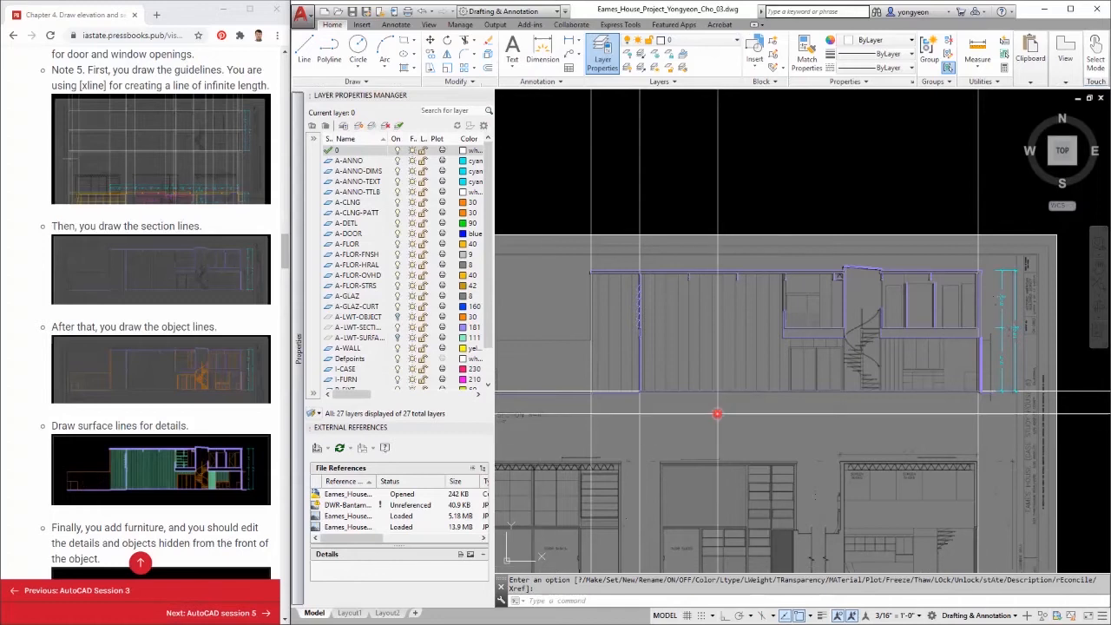
pyautogui.scroll(-3)
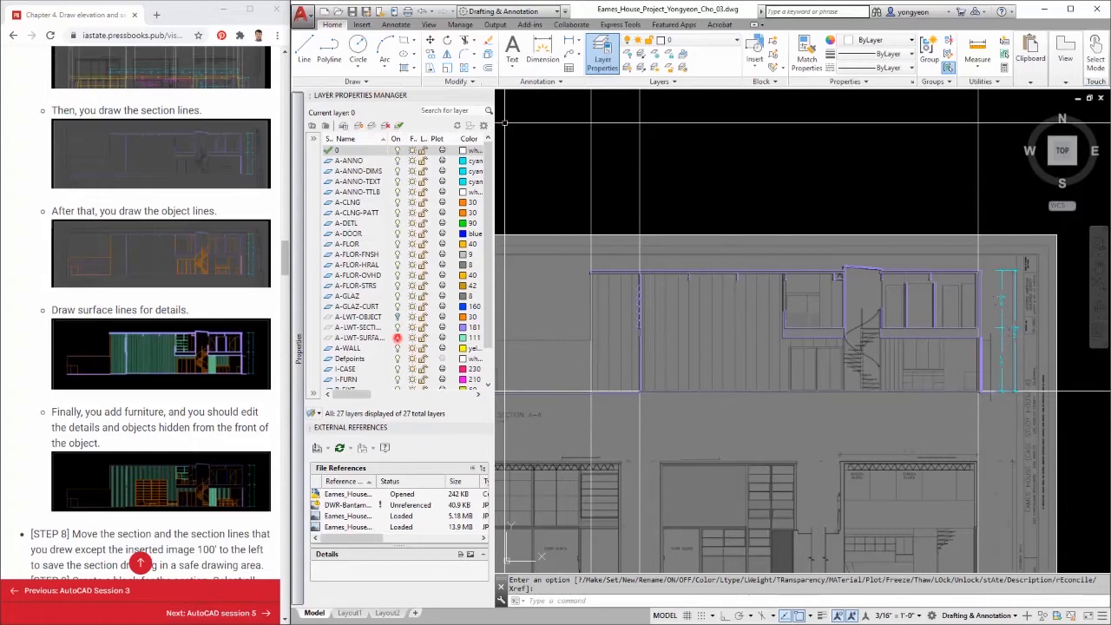
pyautogui.click(355, 316)
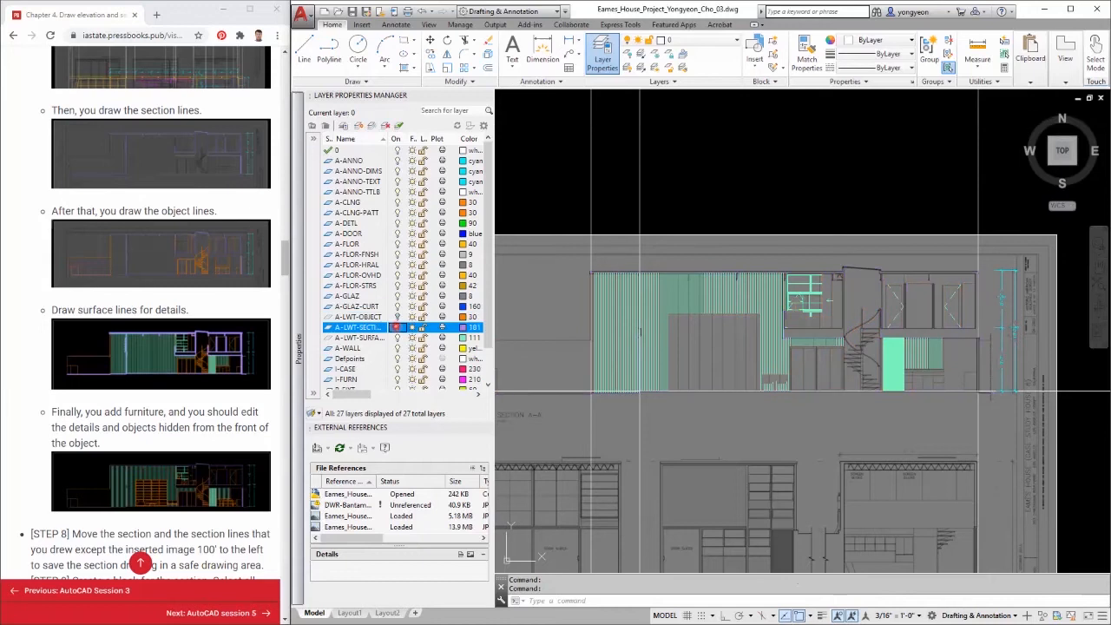
# - Turn on the orange object lines, then hide and restore the surface detail lines
pyautogui.click(358, 316)
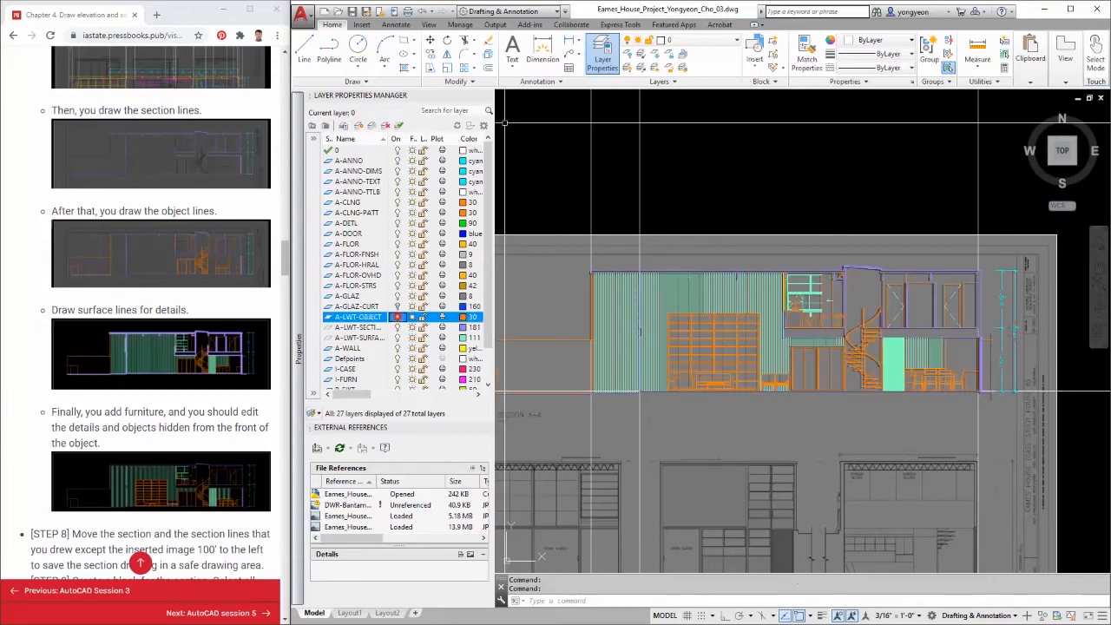
pyautogui.click(356, 327)
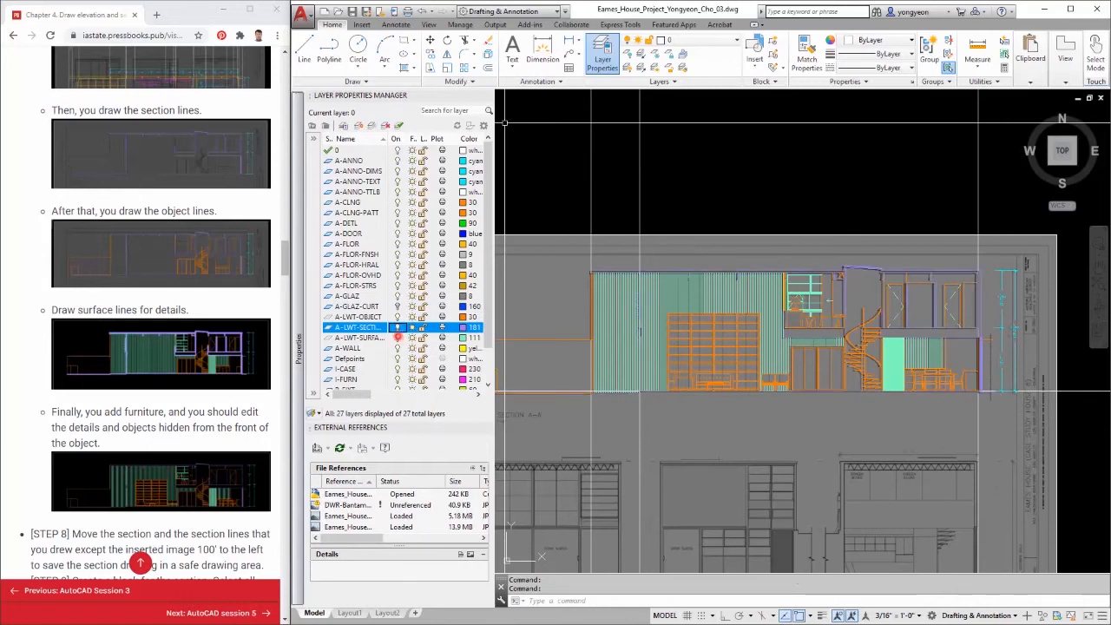
pyautogui.click(356, 338)
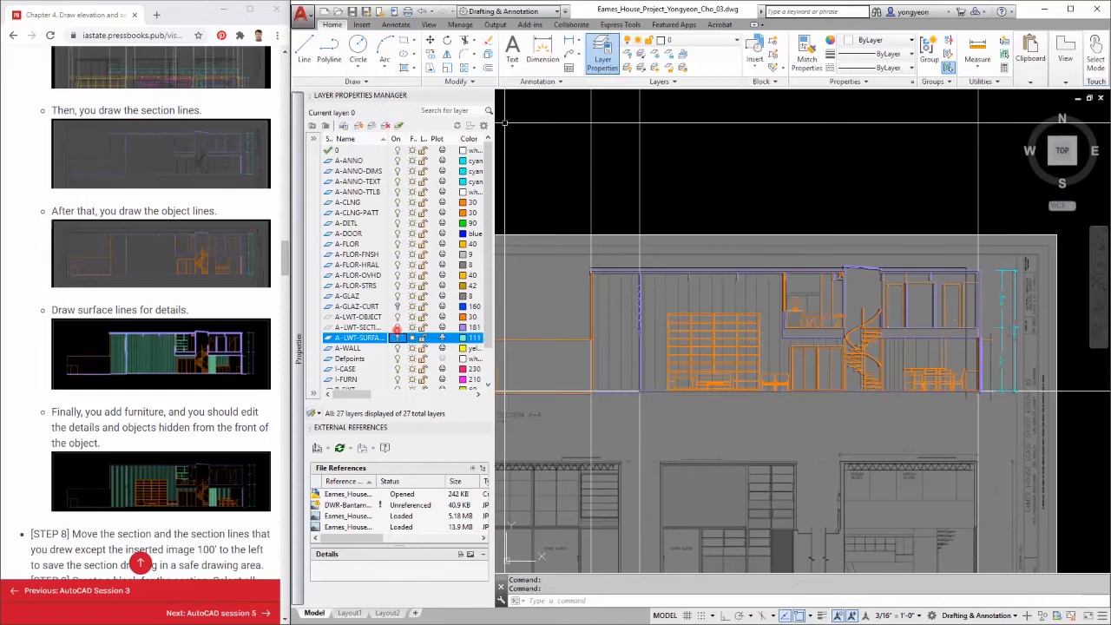
pyautogui.click(357, 326)
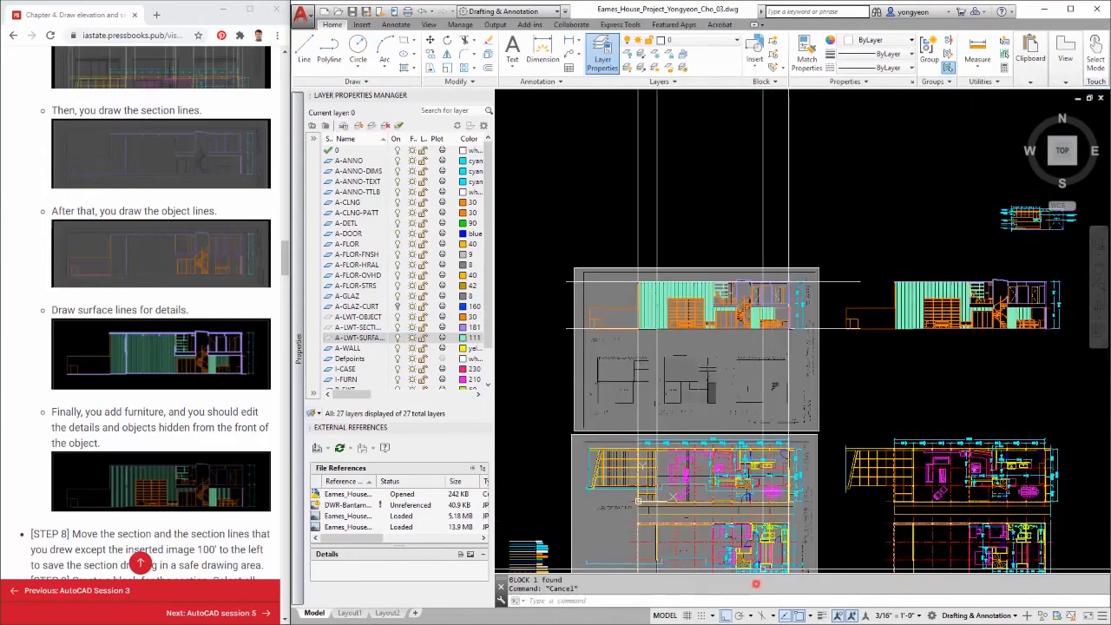
pyautogui.moveTo(871, 379)
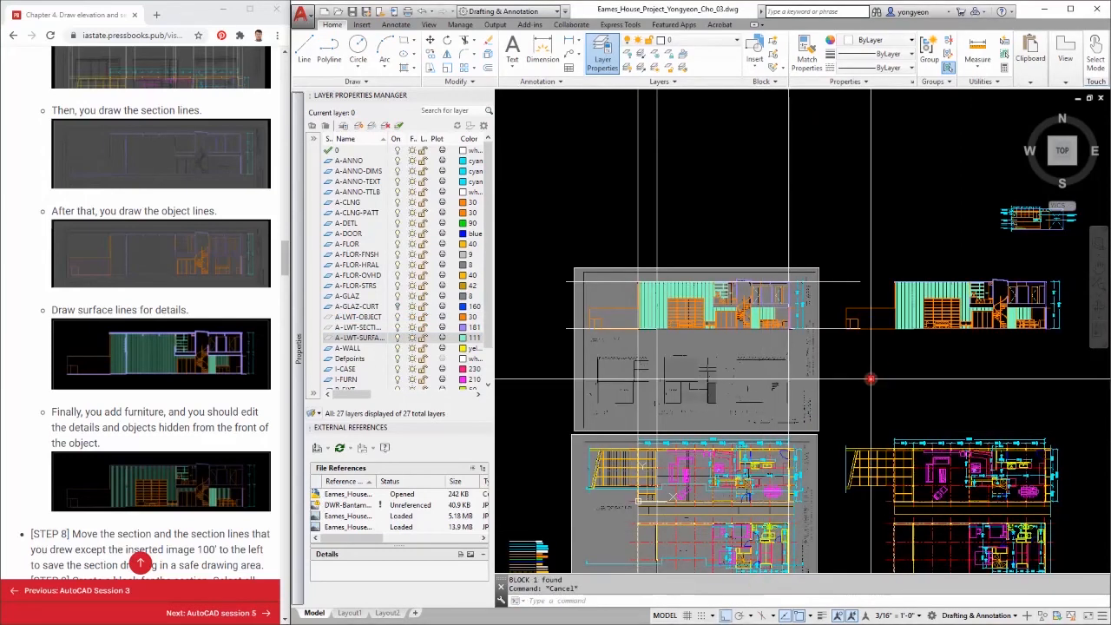